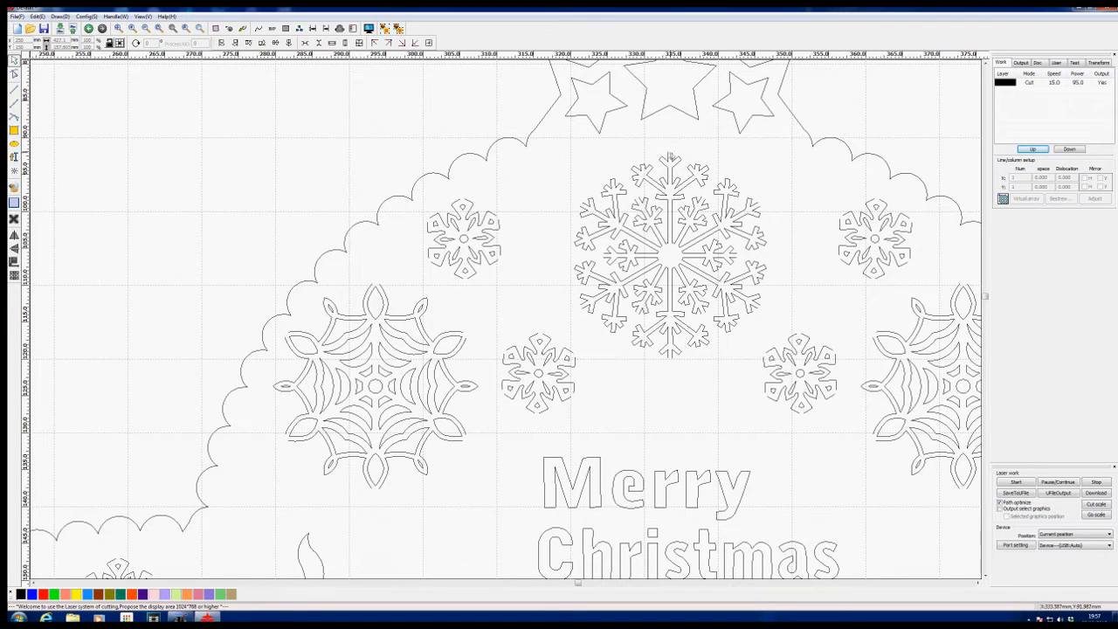
mouse_move(771, 302)
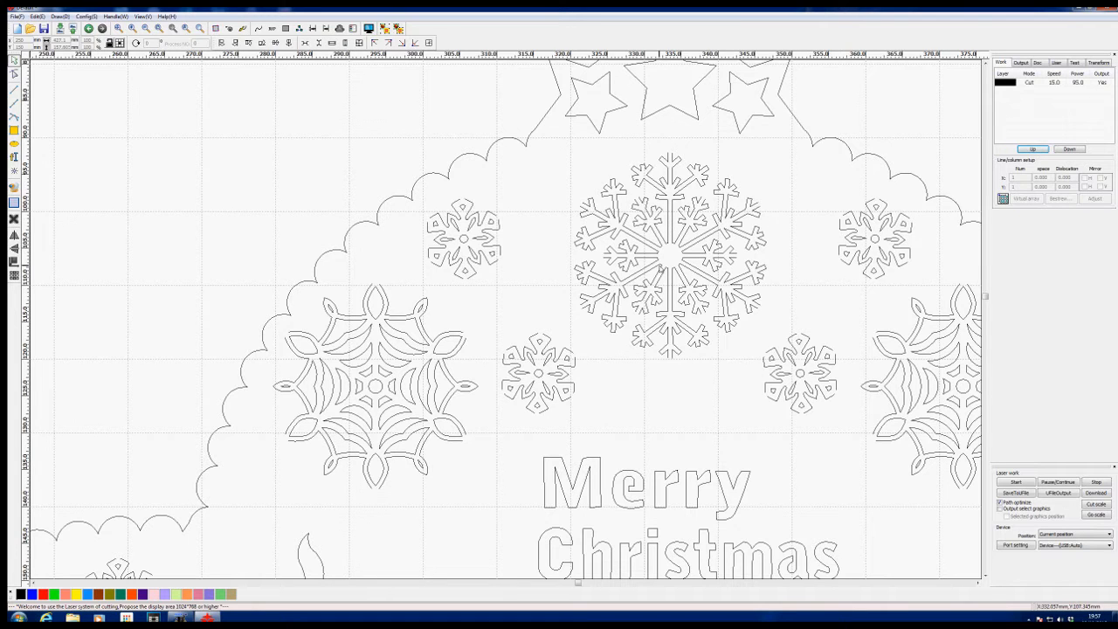
mouse_move(660, 268)
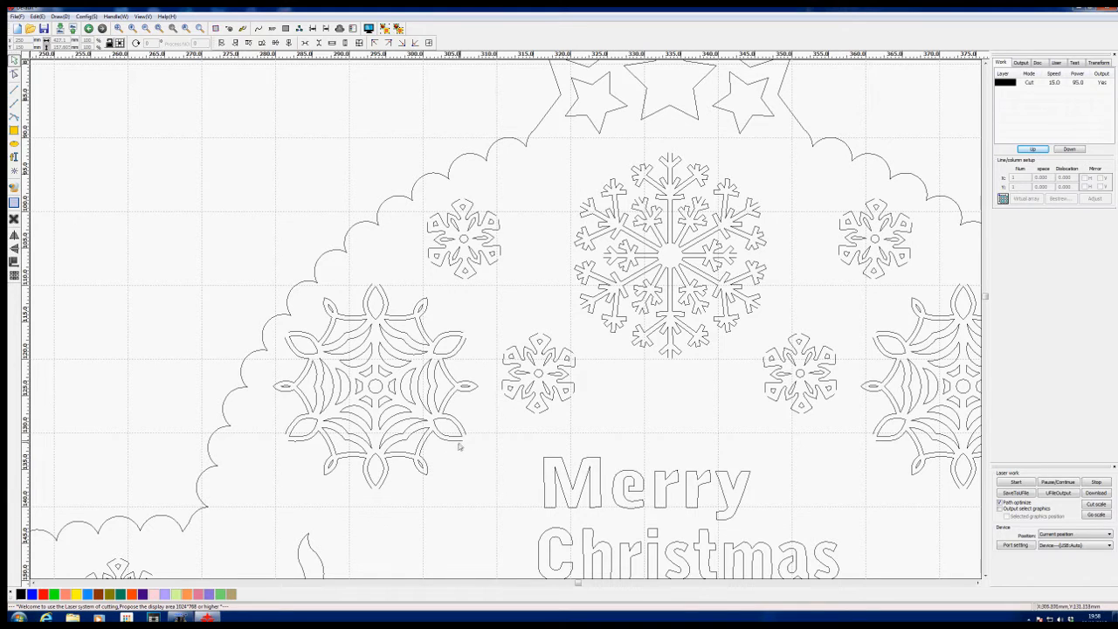
mouse_move(480, 364)
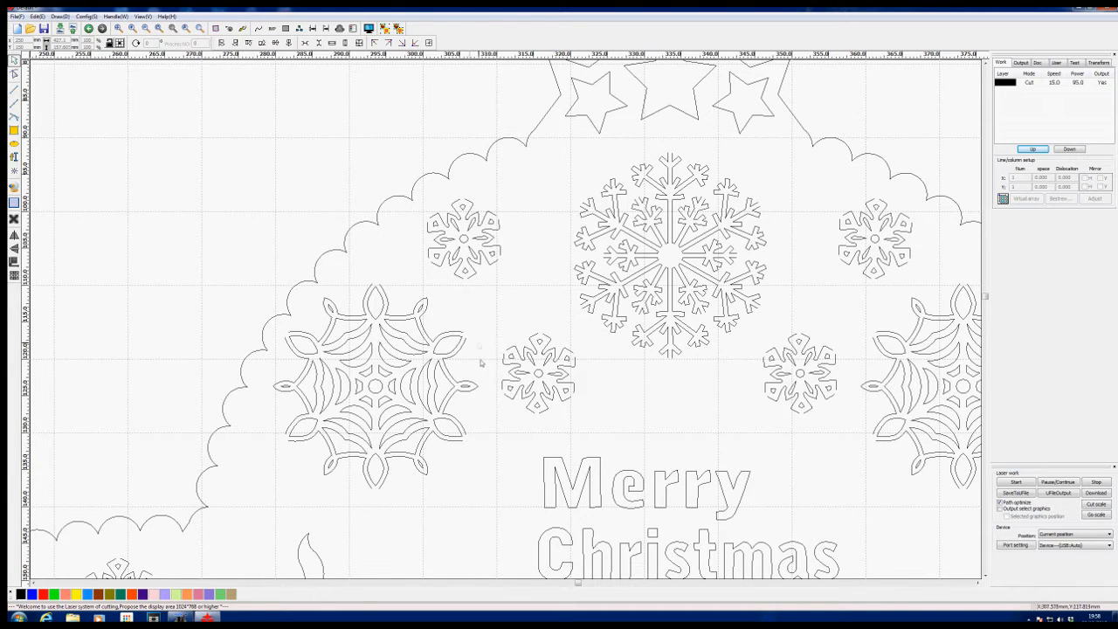
mouse_move(463, 333)
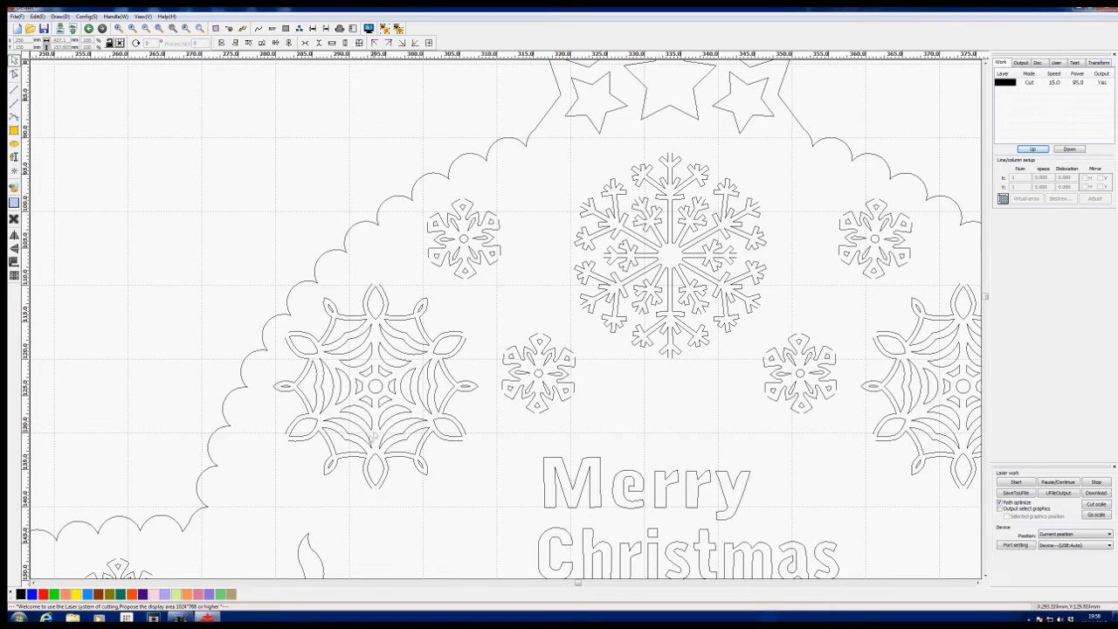
mouse_move(420, 496)
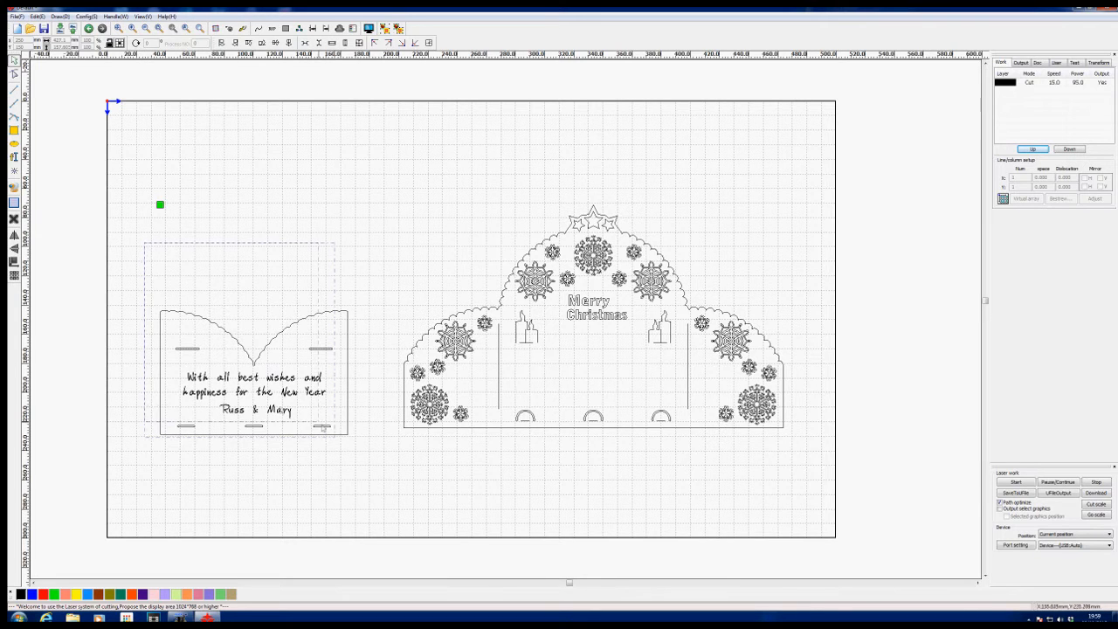
Select the Merry Christmas card front in the layout
click(253, 371)
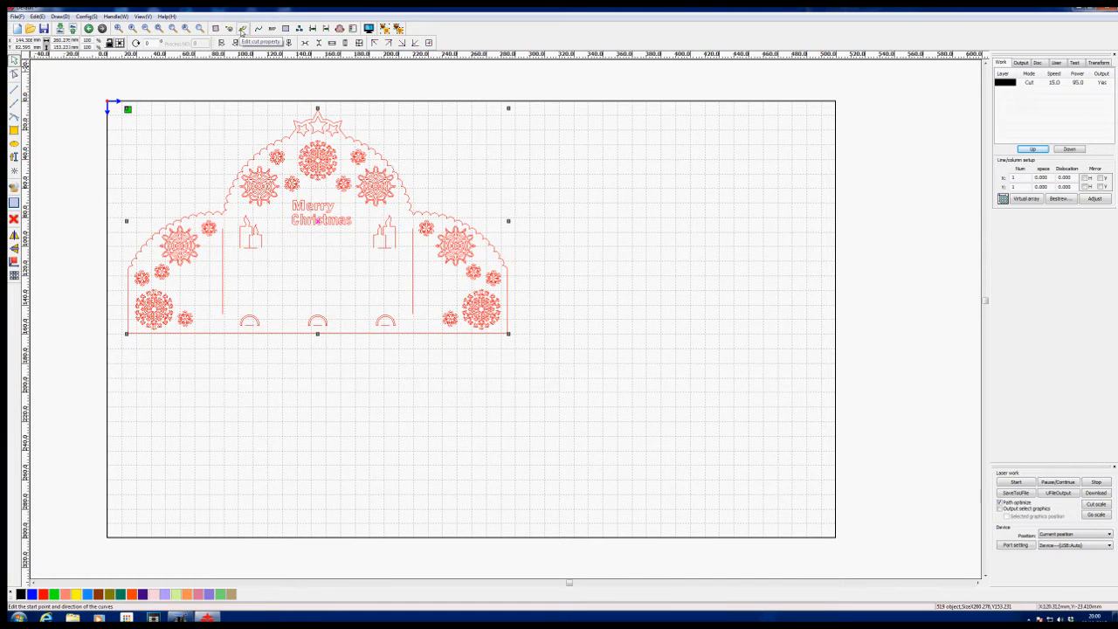
click(259, 41)
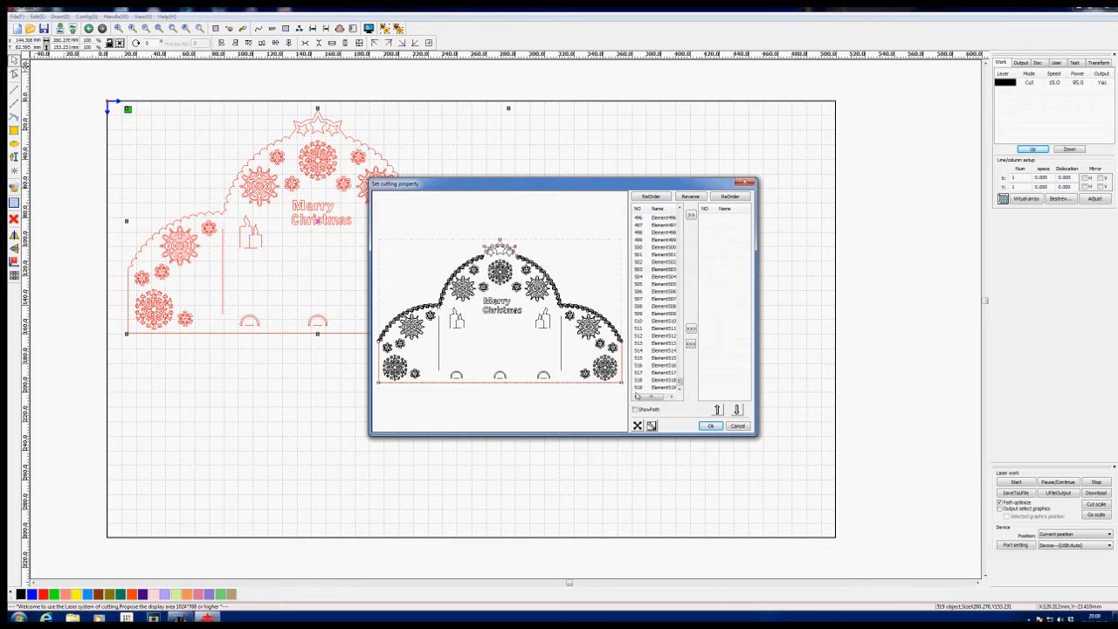
mouse_move(564, 269)
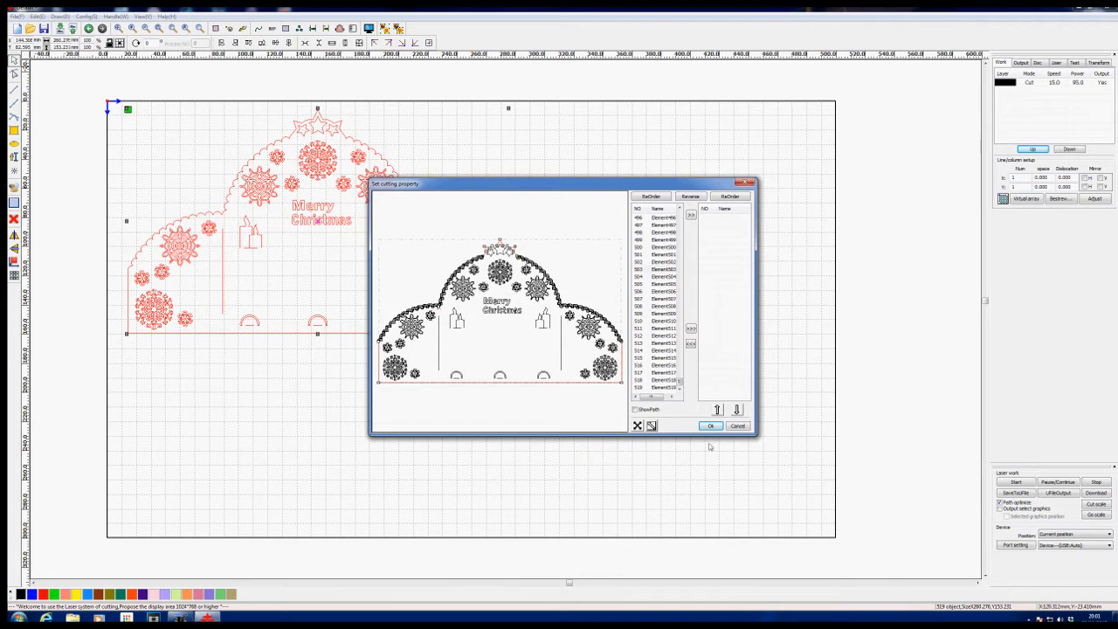
click(710, 426)
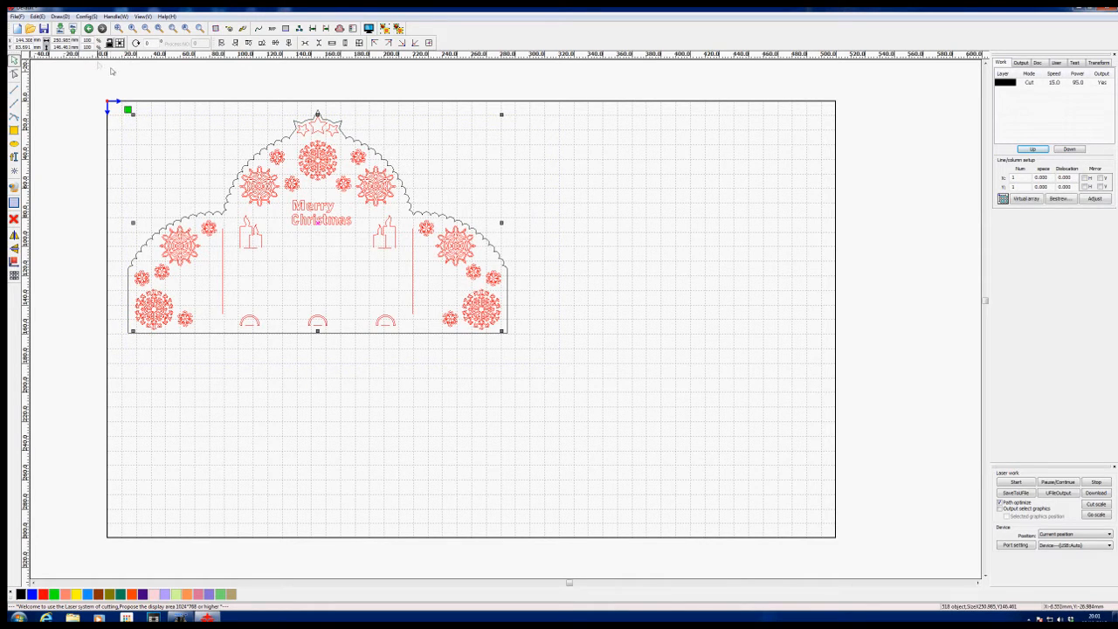
Apply Cutting optimize with Auto determine start point, Inside to outside and Order of layer unticked
click(116, 16)
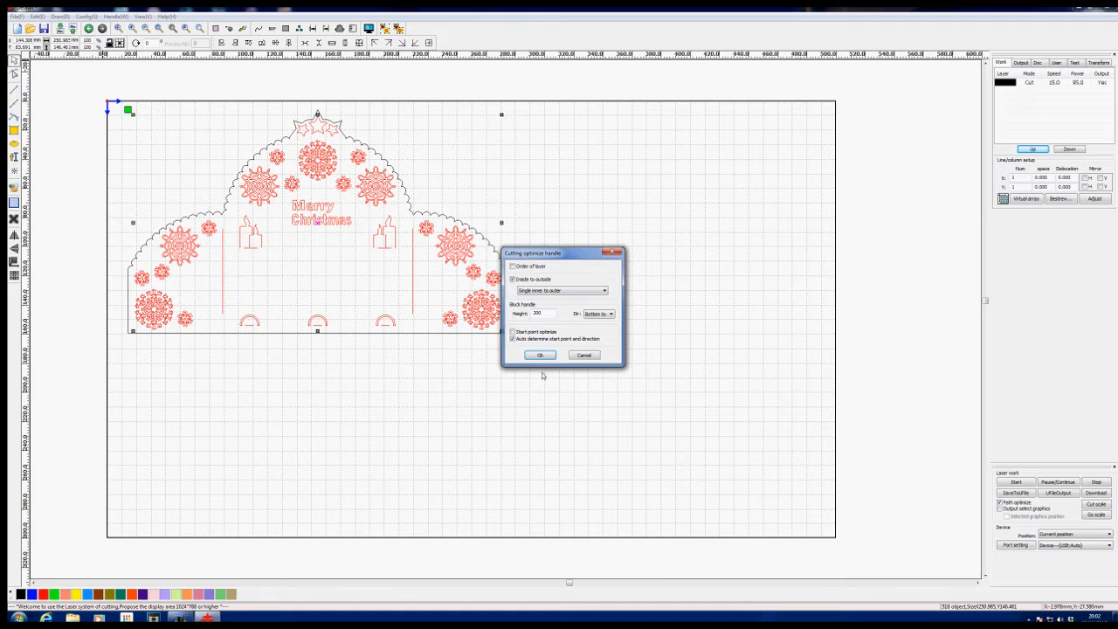
mouse_move(511, 348)
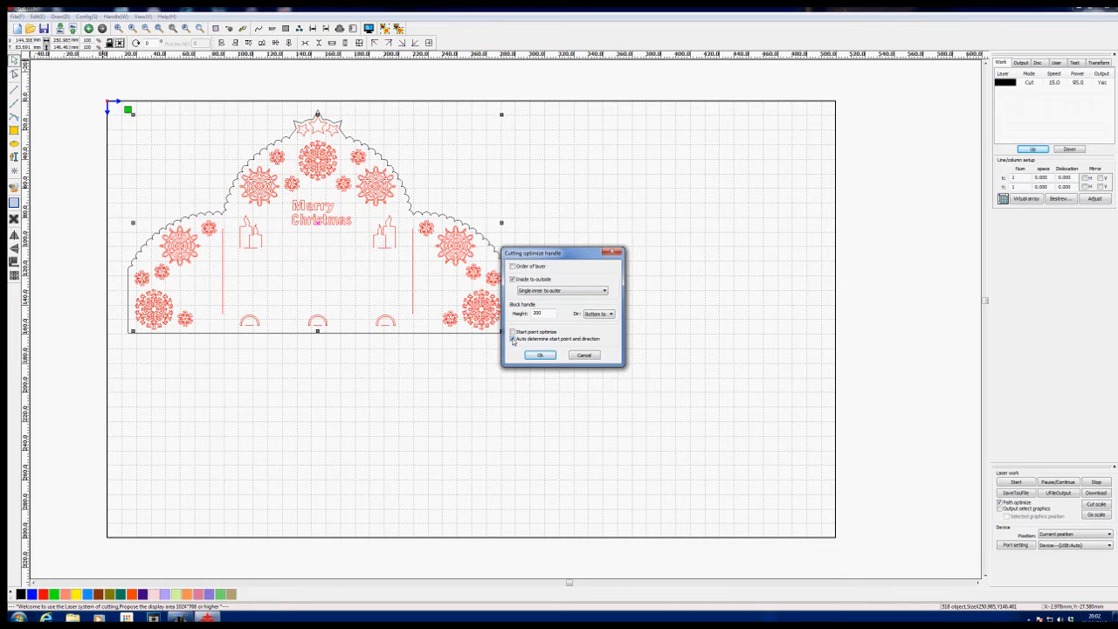
click(513, 339)
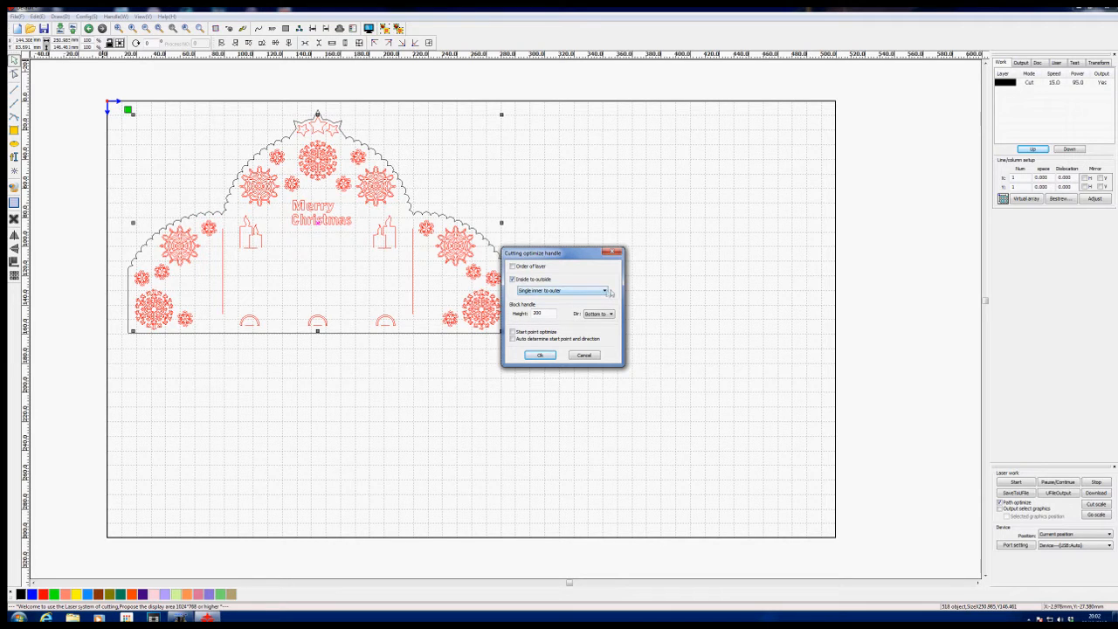
click(603, 290)
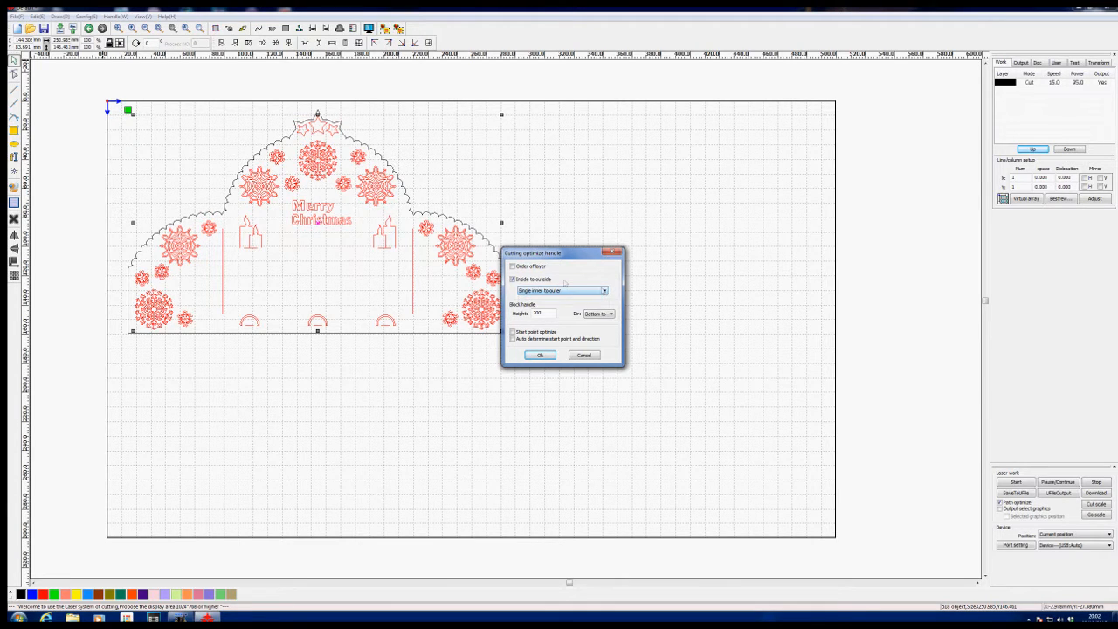
click(513, 278)
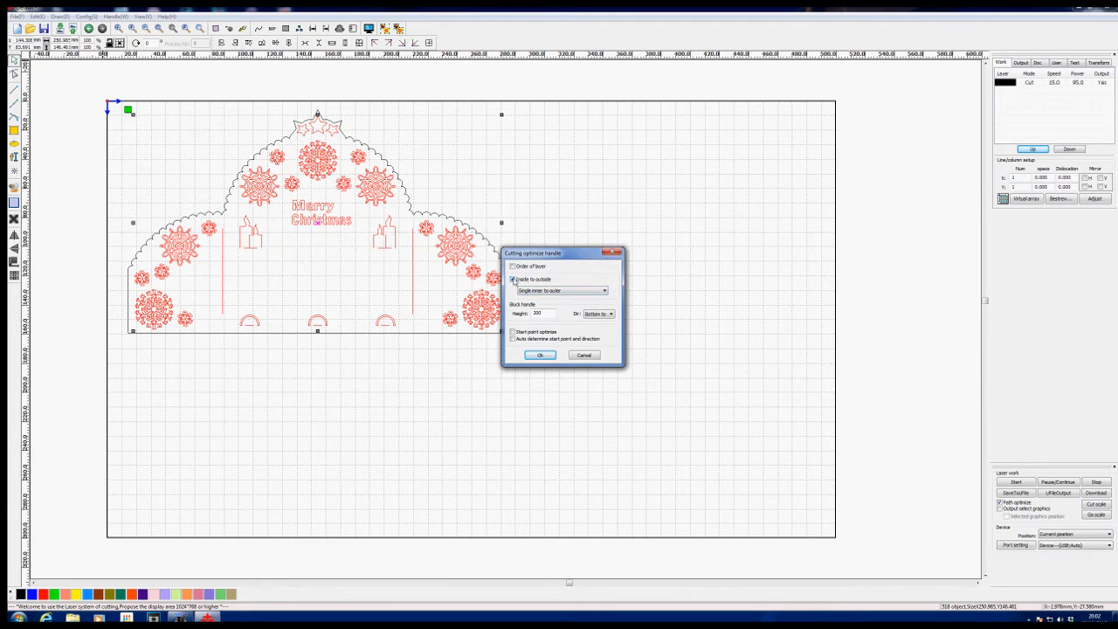
click(514, 279)
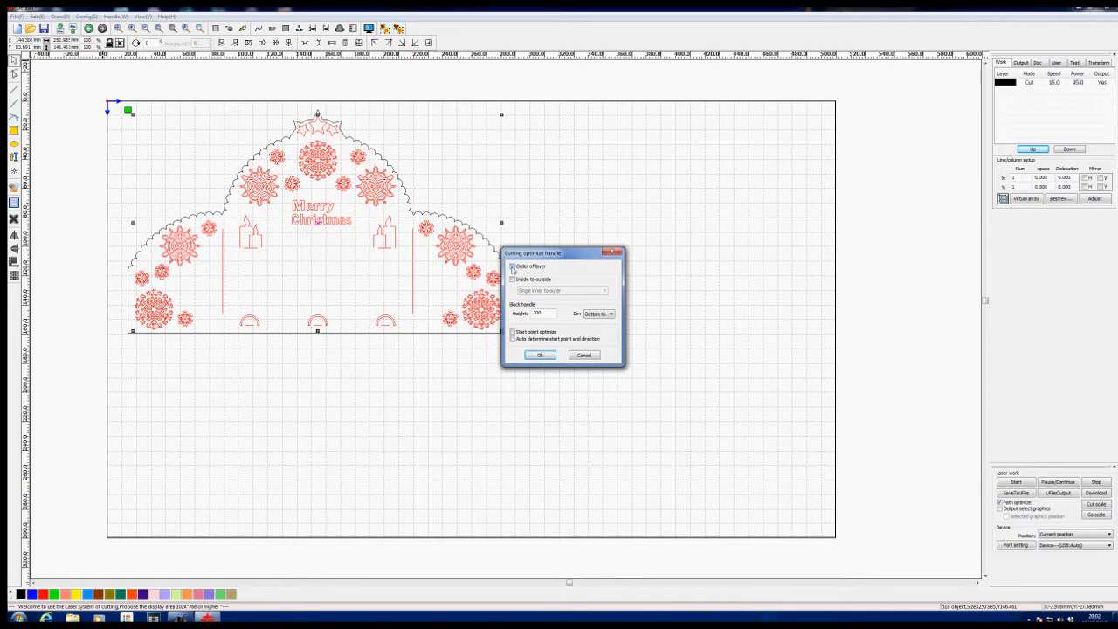
click(512, 266)
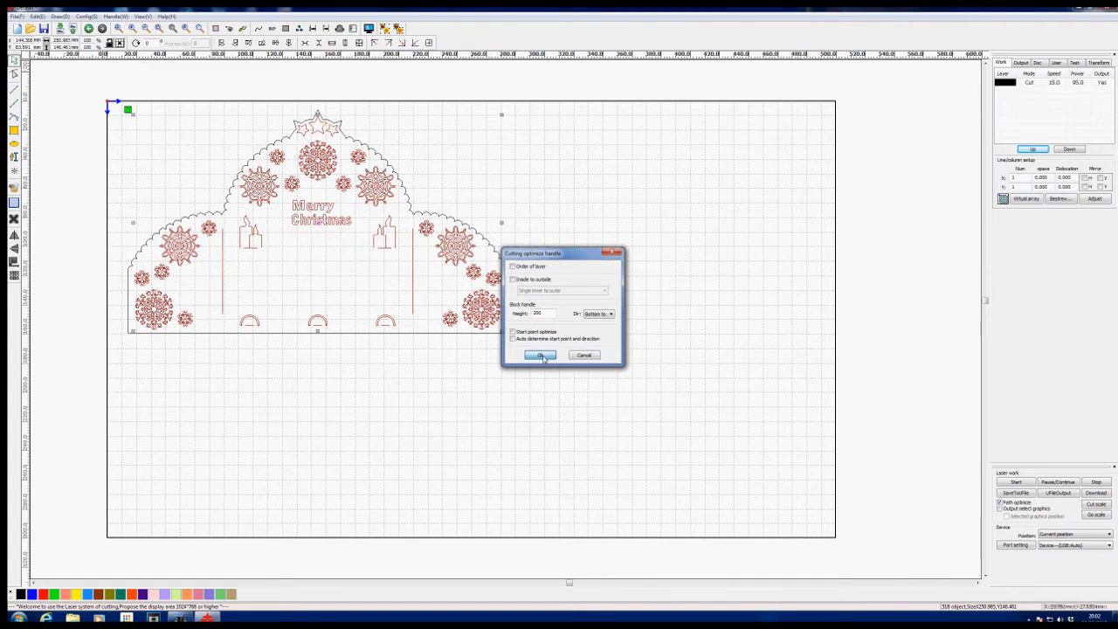
click(539, 355)
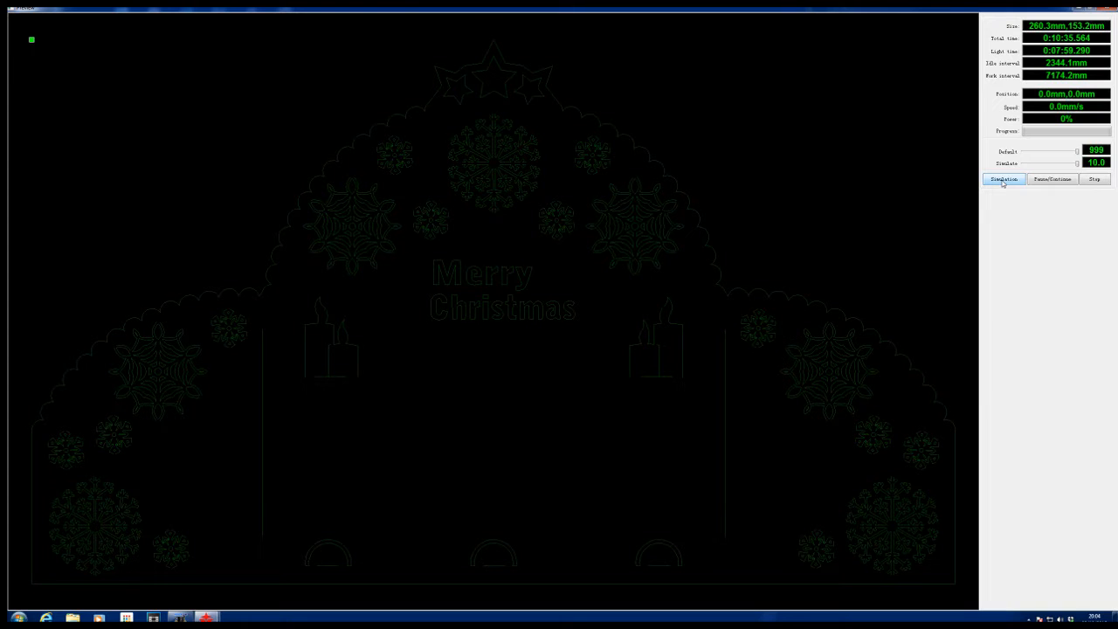
Run the cutting simulation to preview the card's cut path
click(1003, 180)
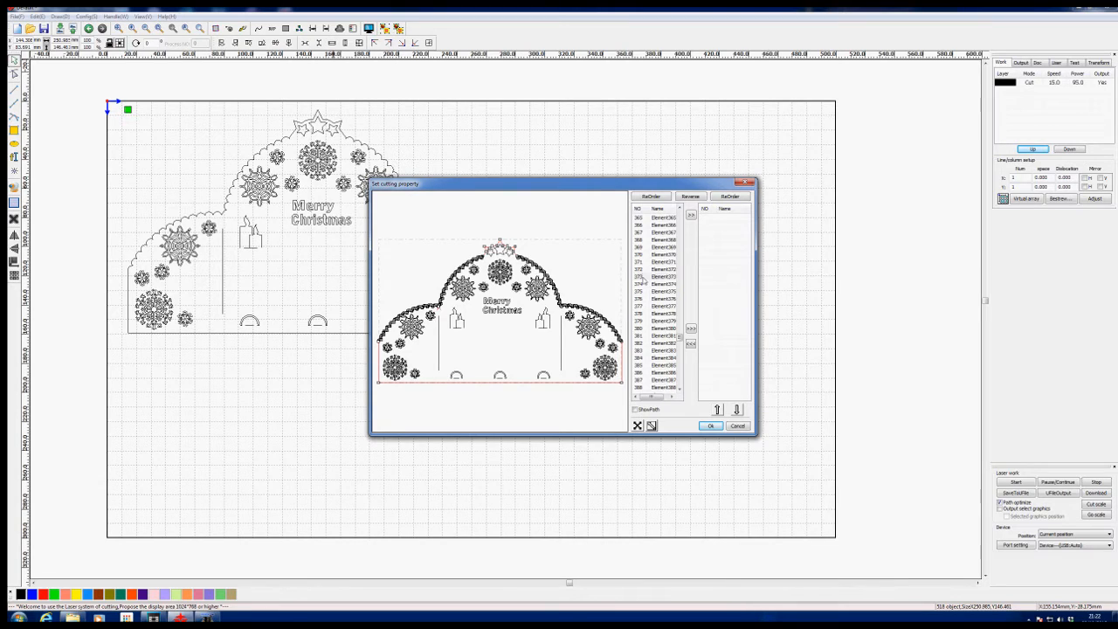
Shift elements between the cut order lists, ending with all elements back in the sequence
click(663, 269)
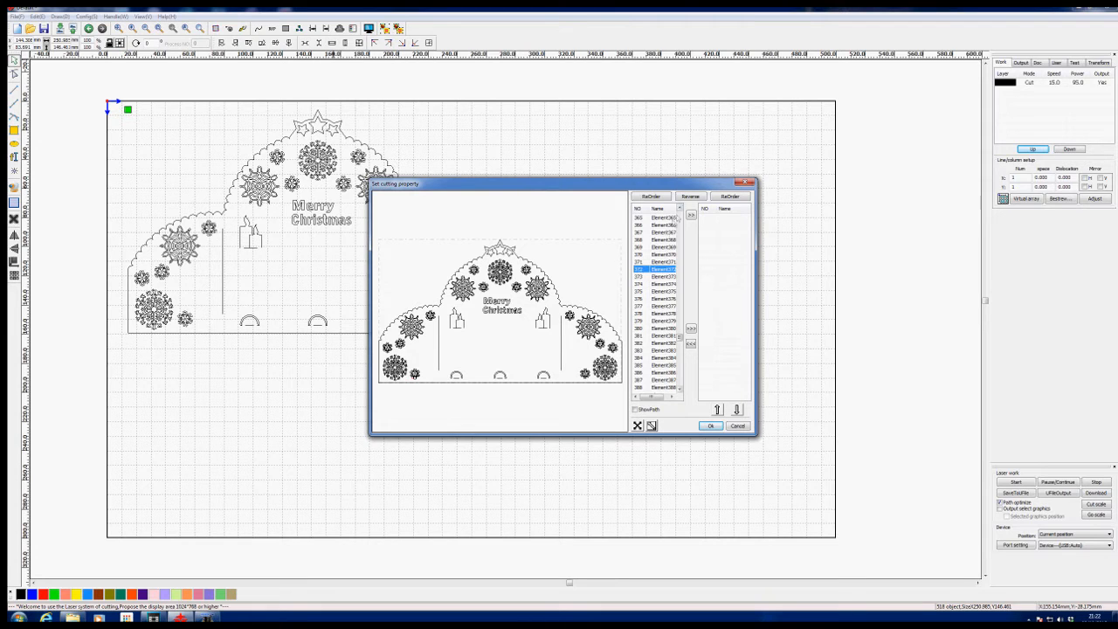
click(664, 284)
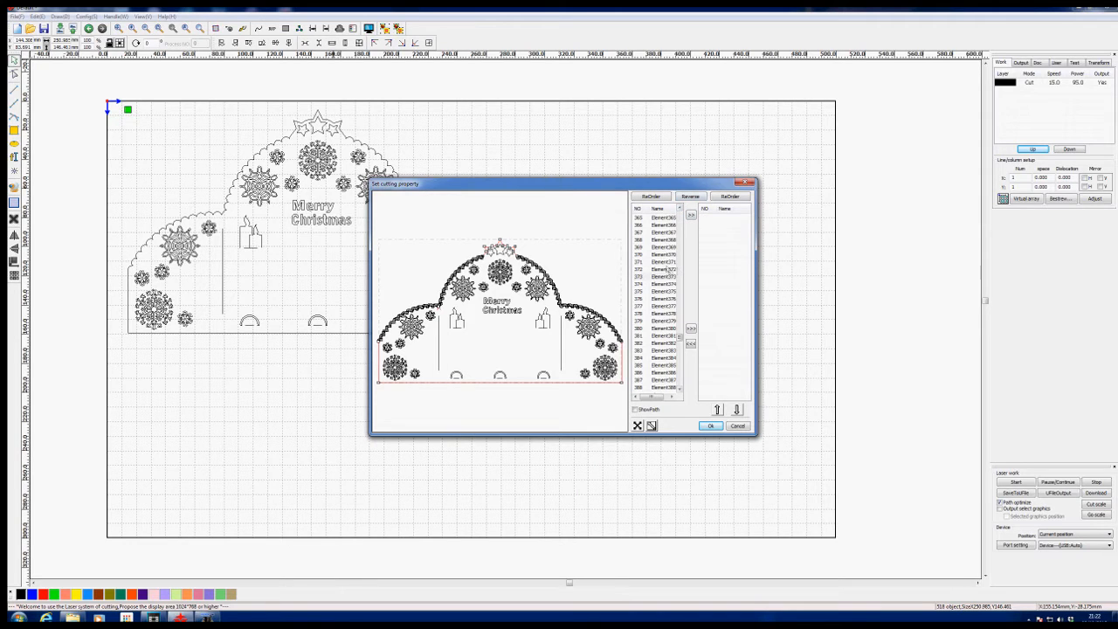
click(663, 269)
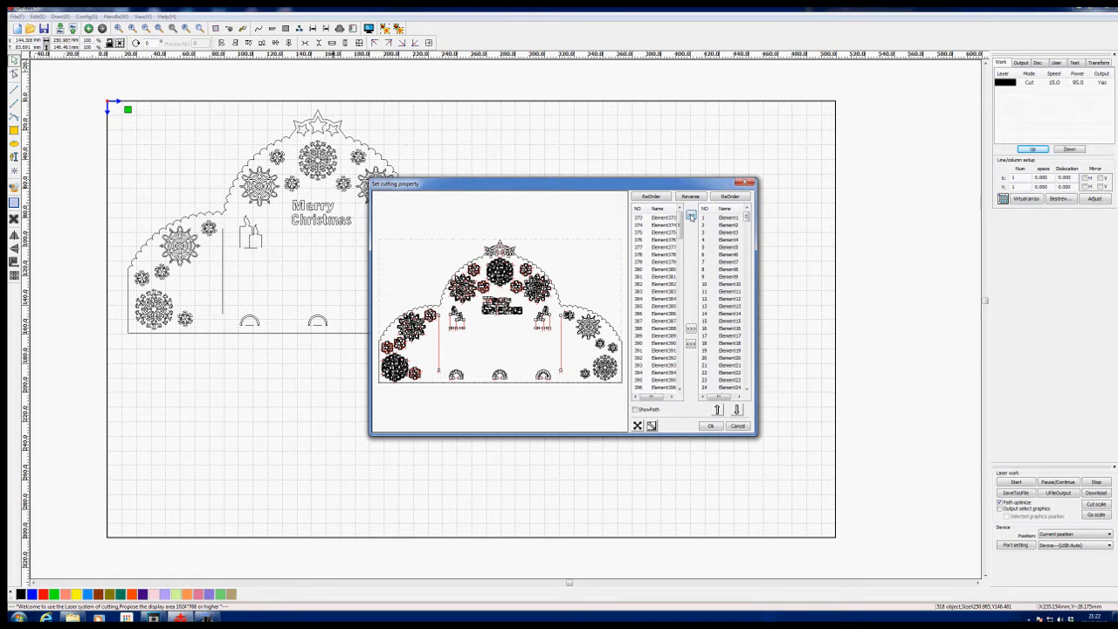
click(661, 225)
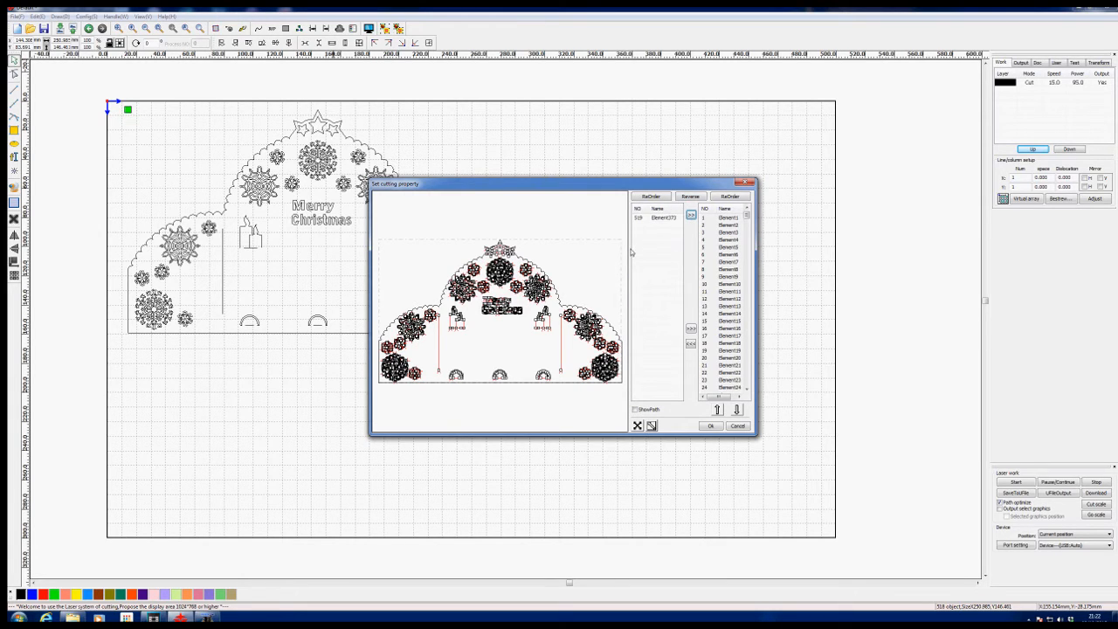
click(660, 218)
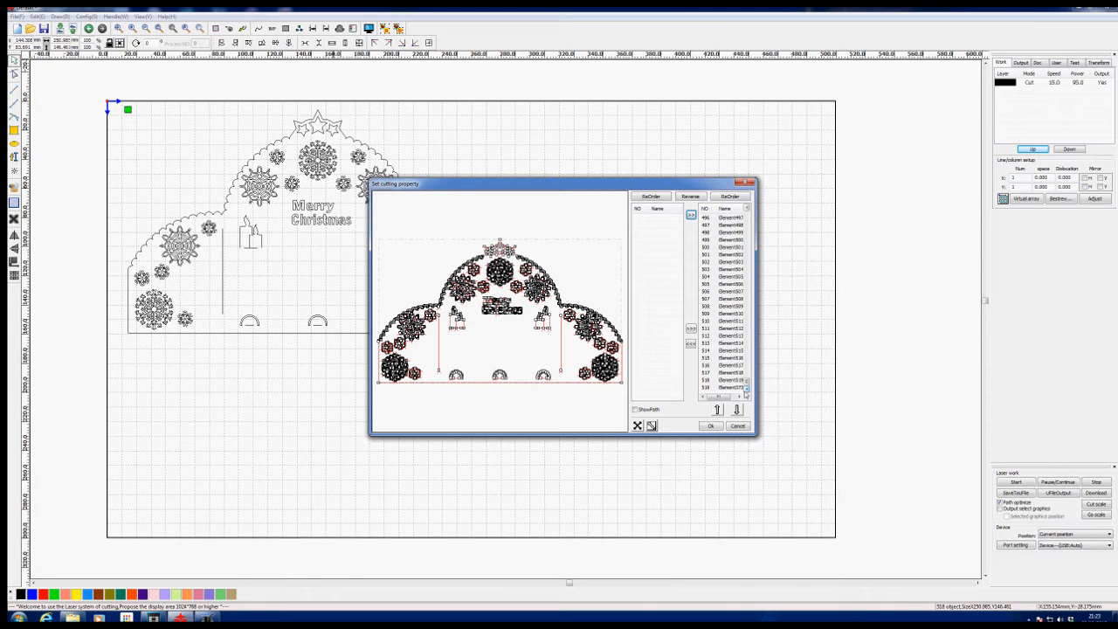
click(1002, 482)
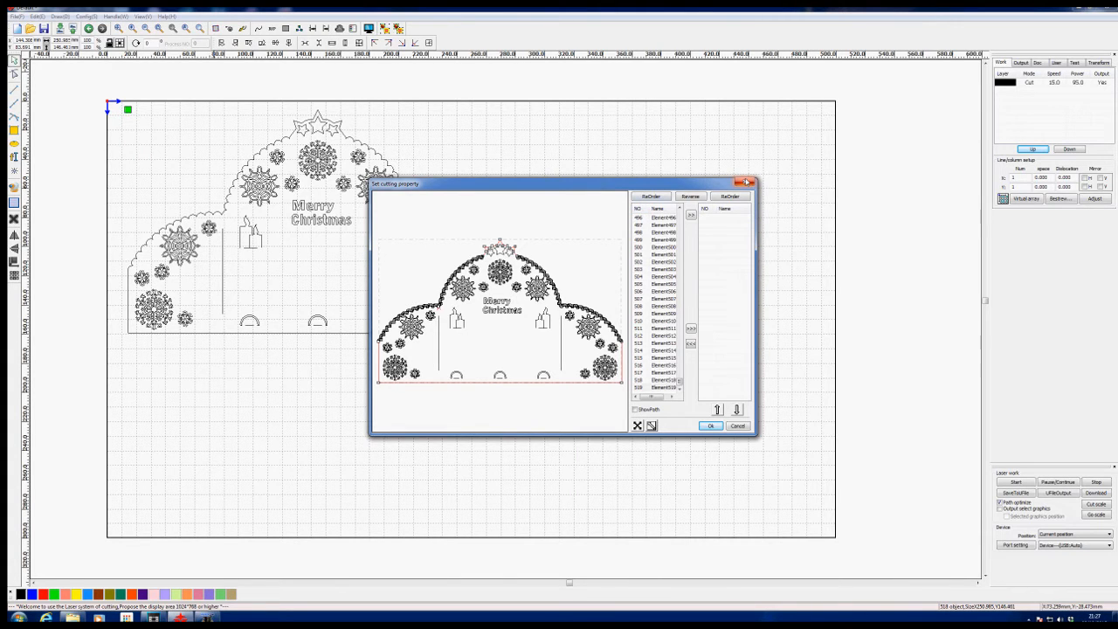
mouse_move(747, 181)
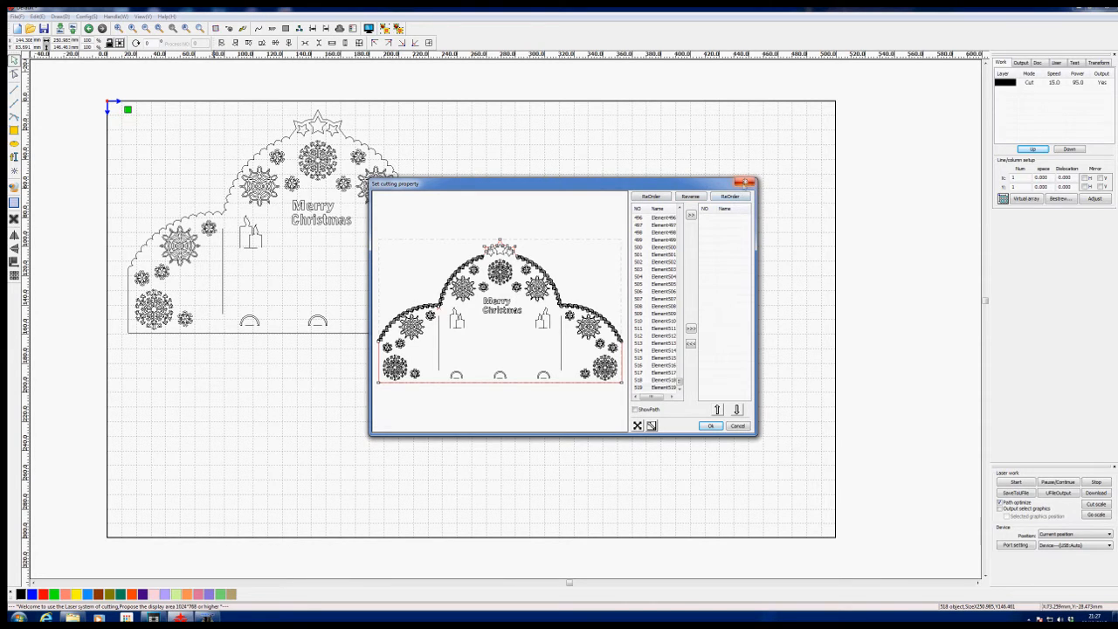
Close the cut order editor and reapply Cut optimize with Order of layer ticked
click(710, 425)
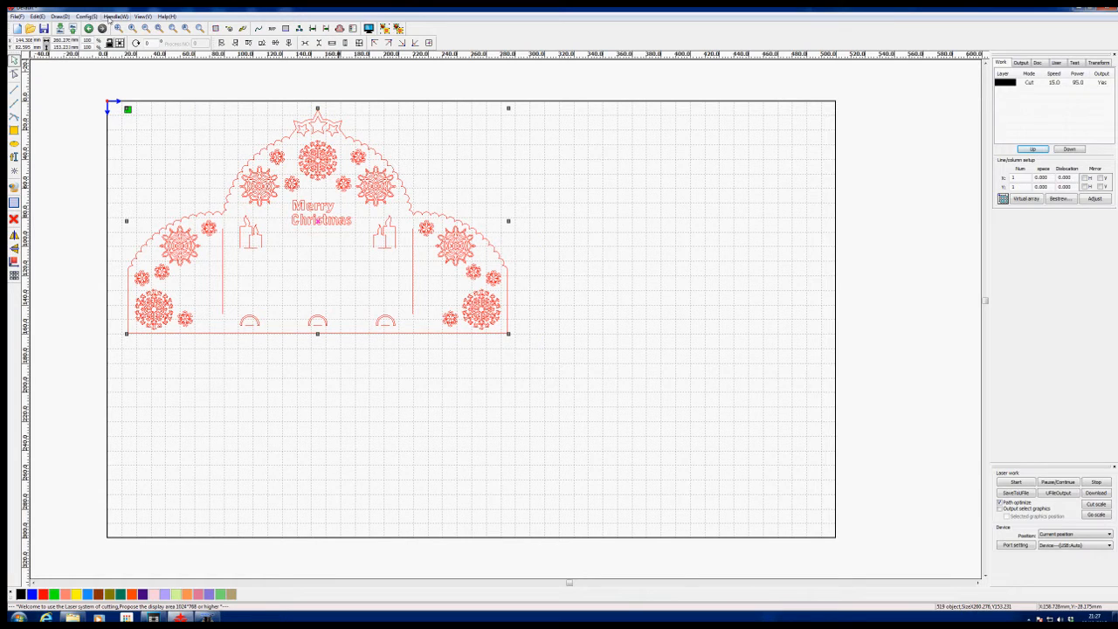
click(113, 15)
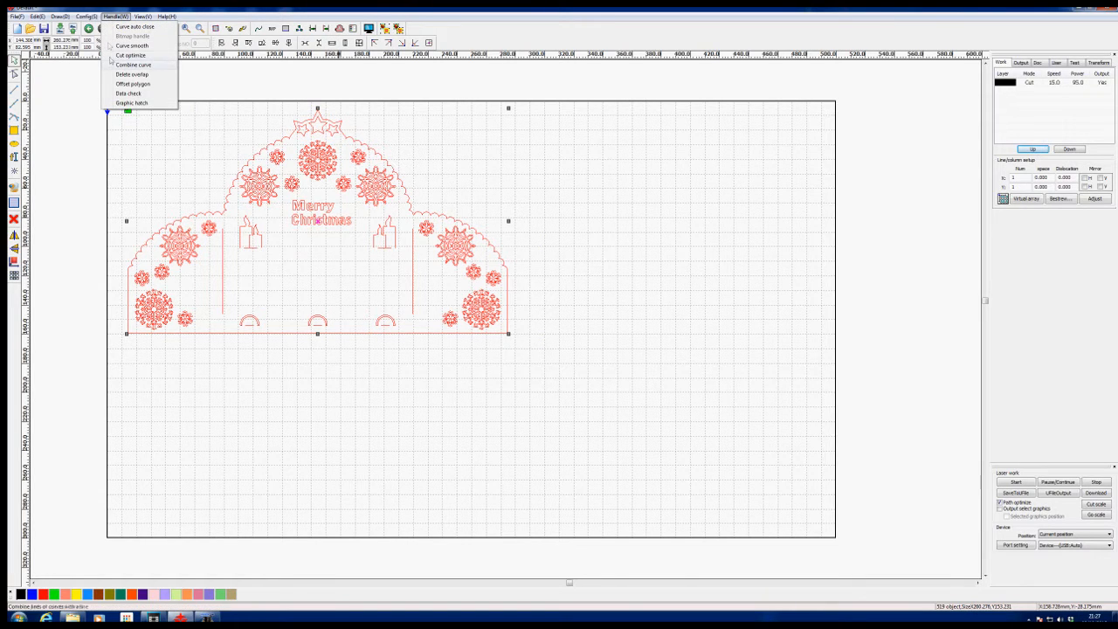
mouse_move(130, 55)
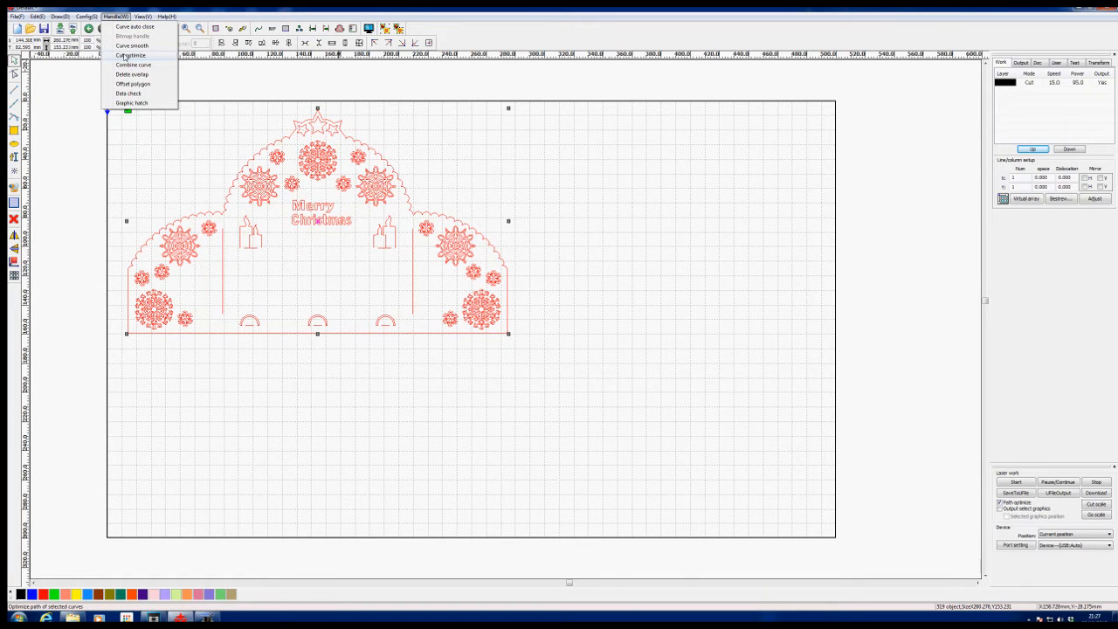
click(131, 55)
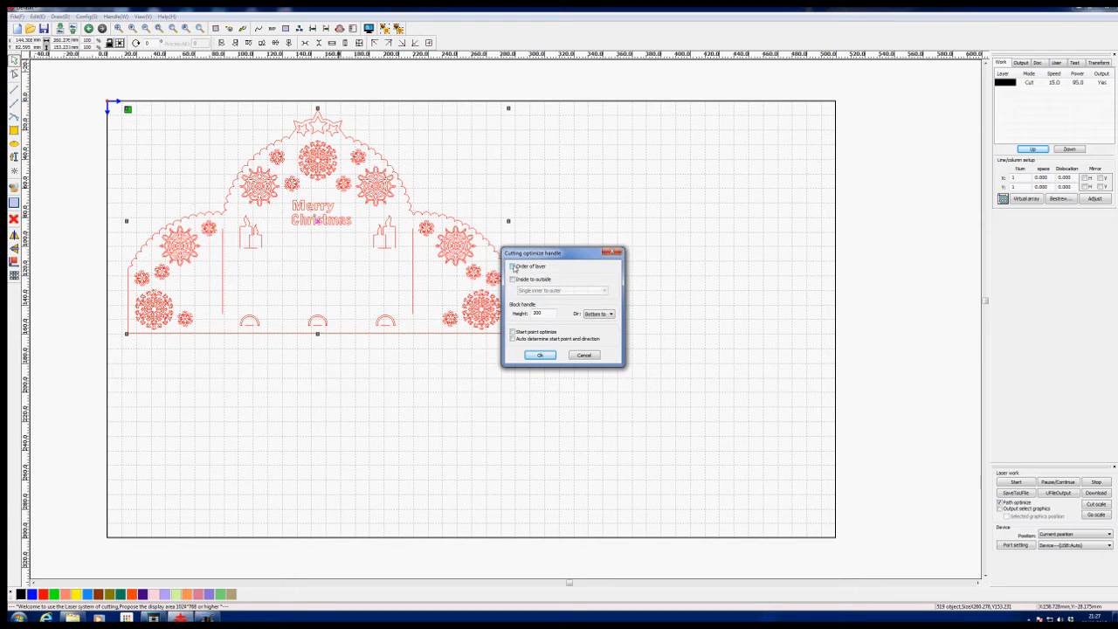
click(514, 266)
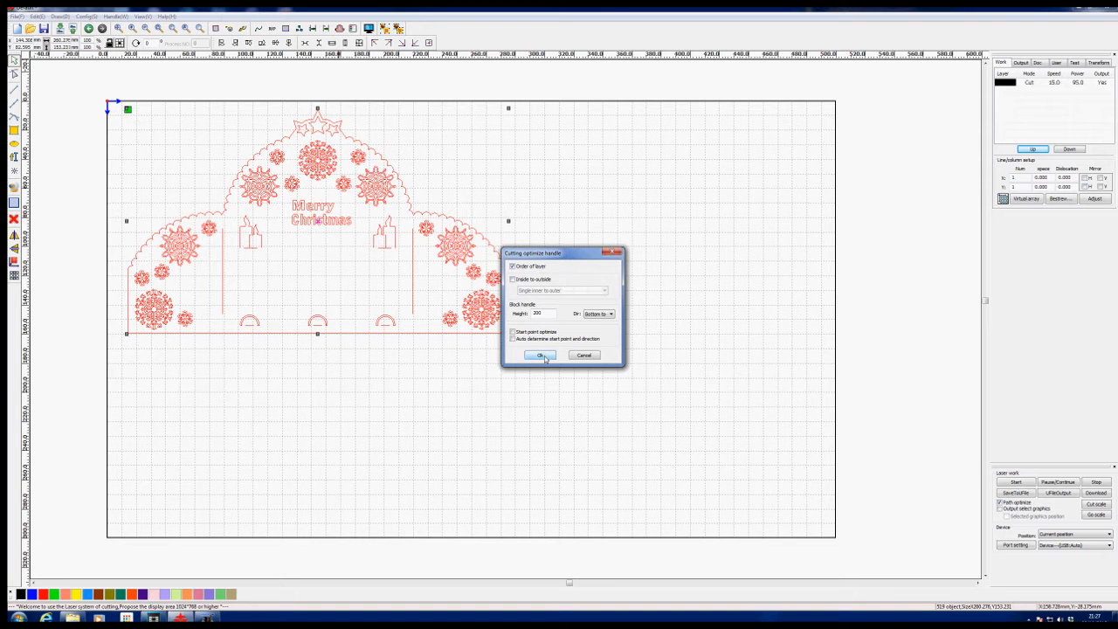
click(540, 355)
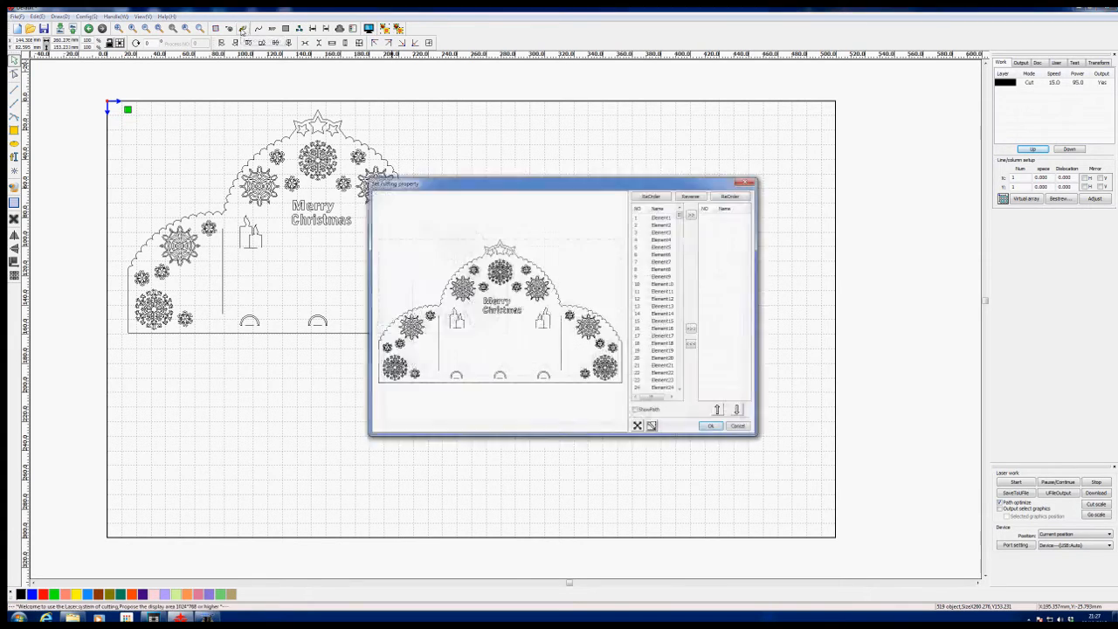
scroll(down, 3)
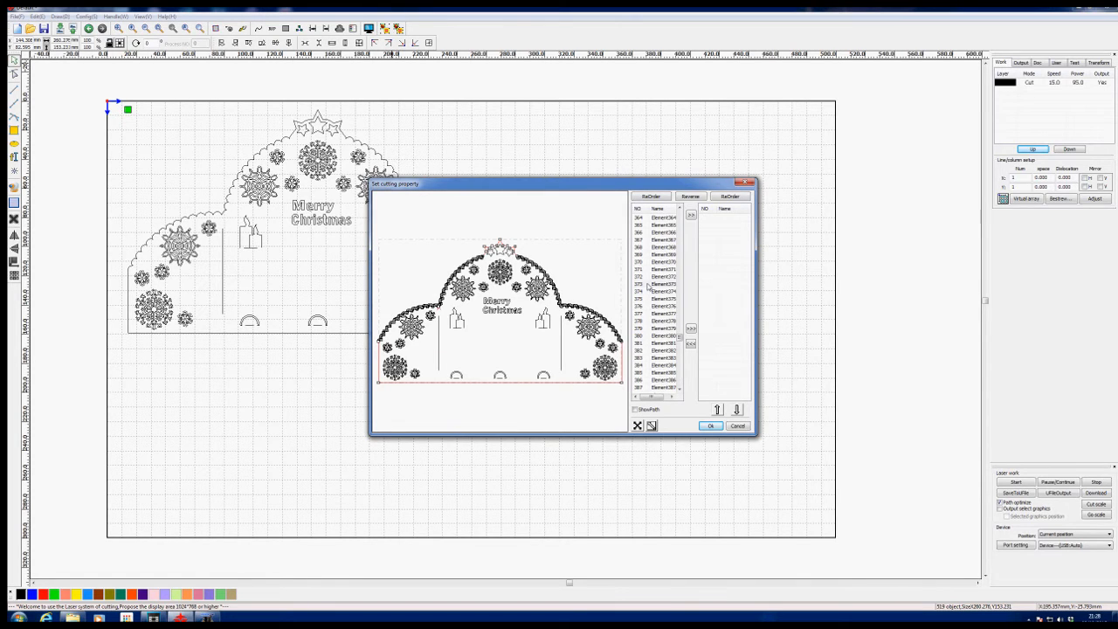
Reapply Cut optimize with Order of layer off and Inside to outside on
click(115, 16)
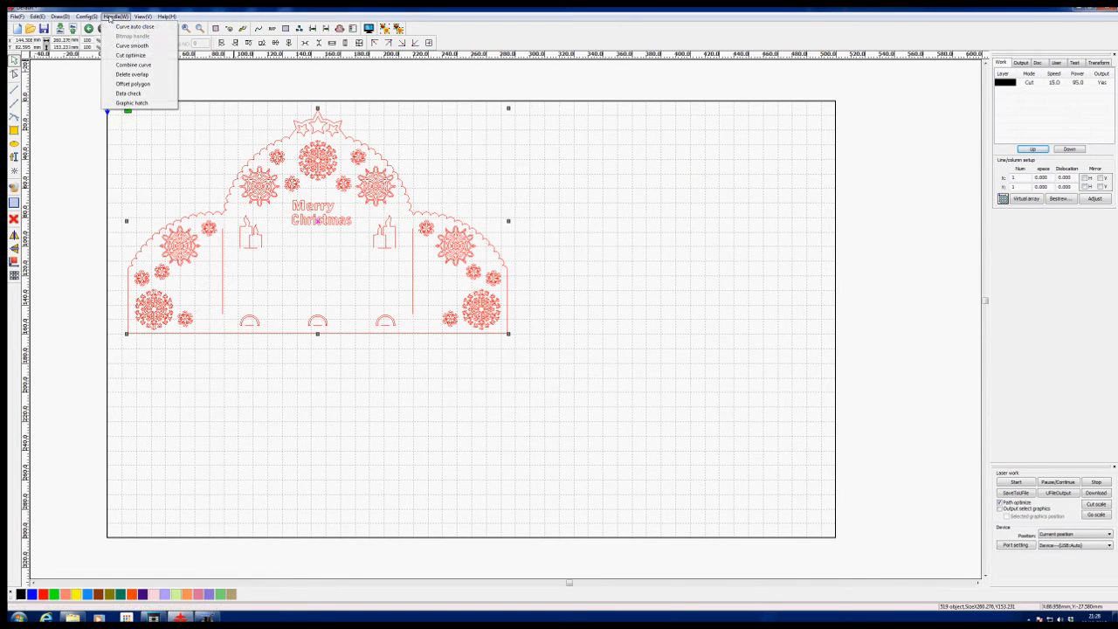
click(130, 55)
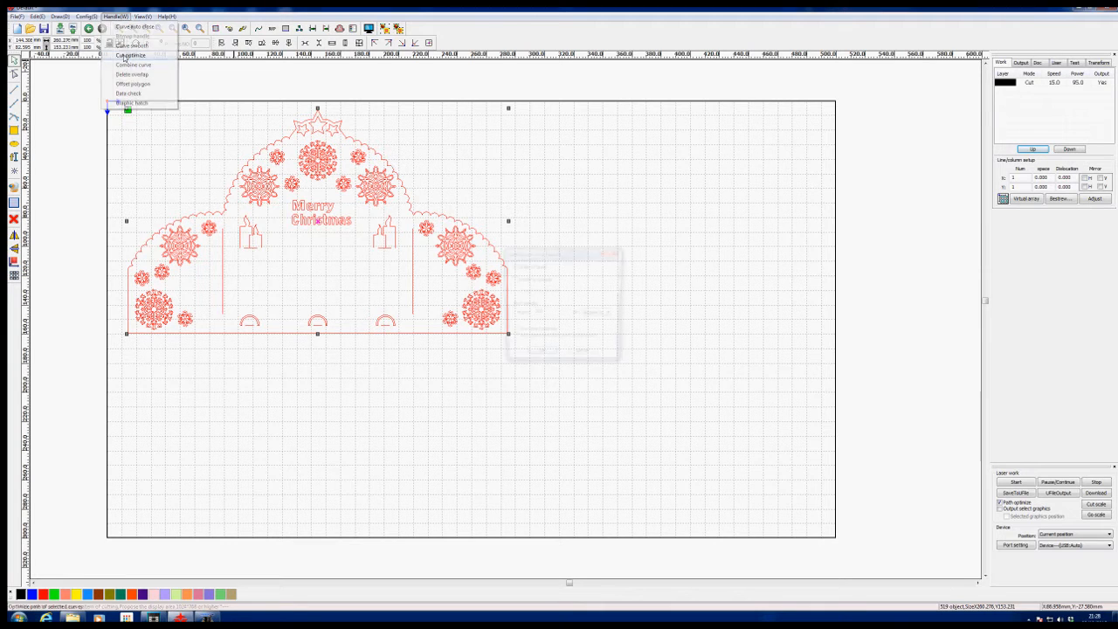
click(131, 55)
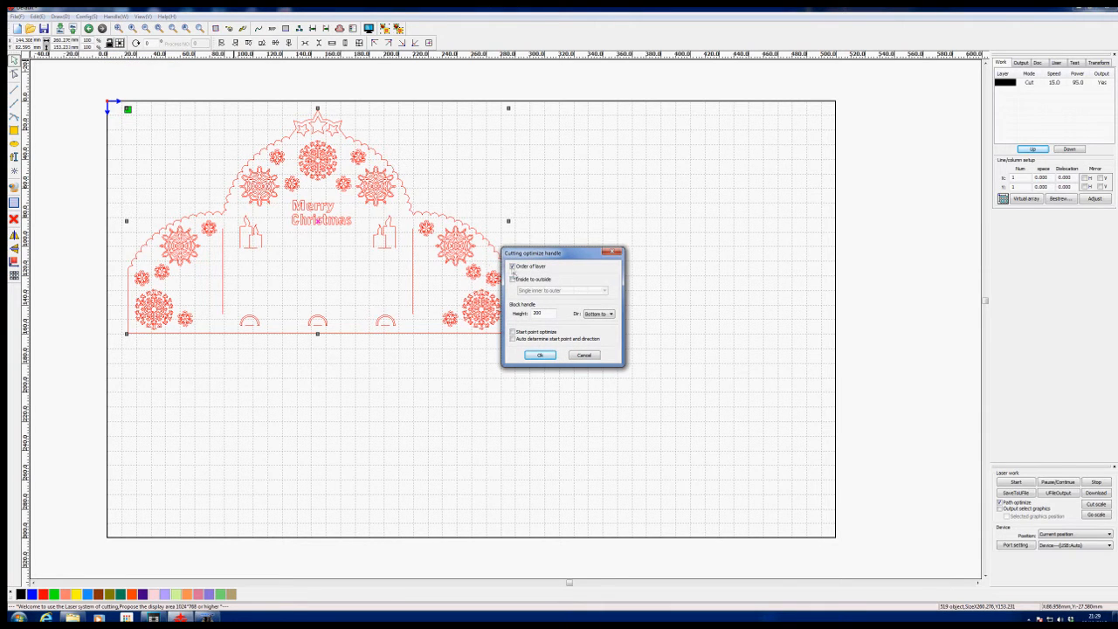
click(513, 267)
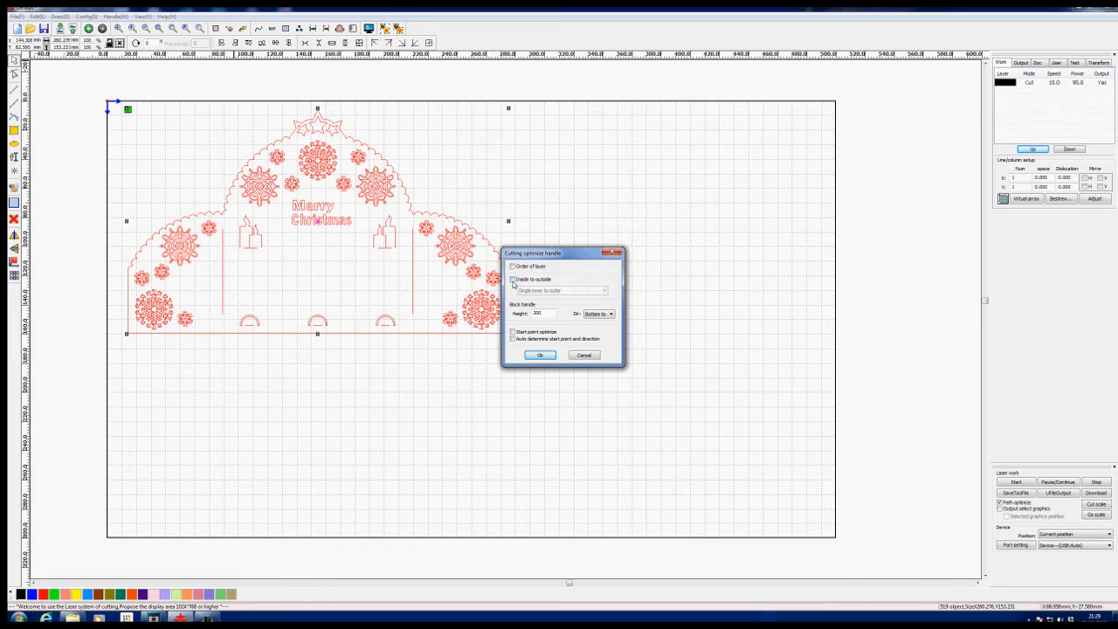
click(512, 280)
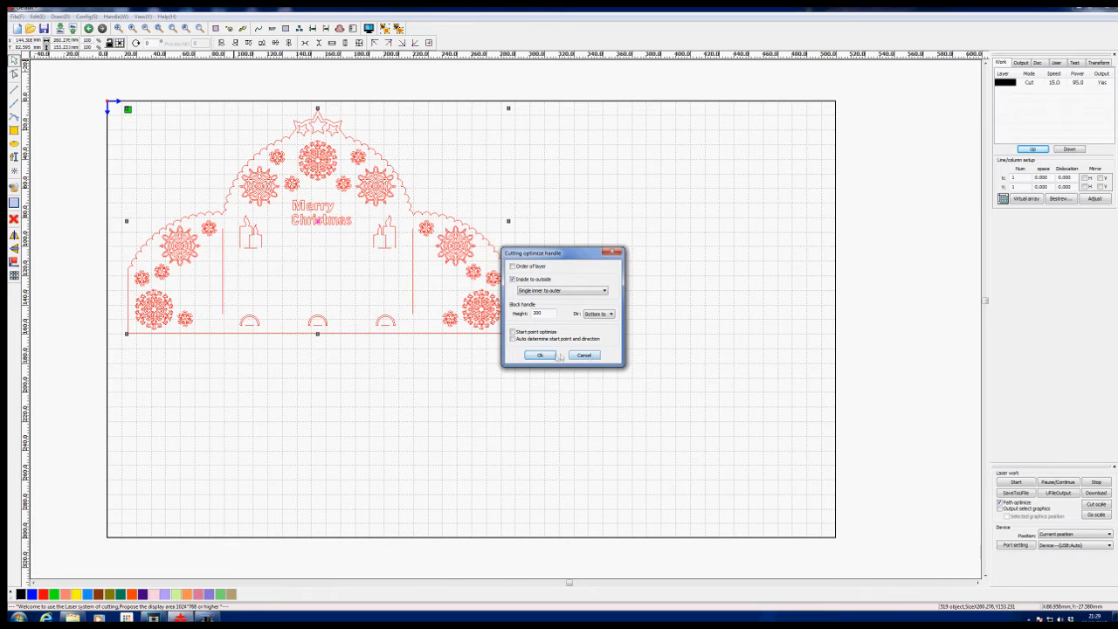
click(539, 354)
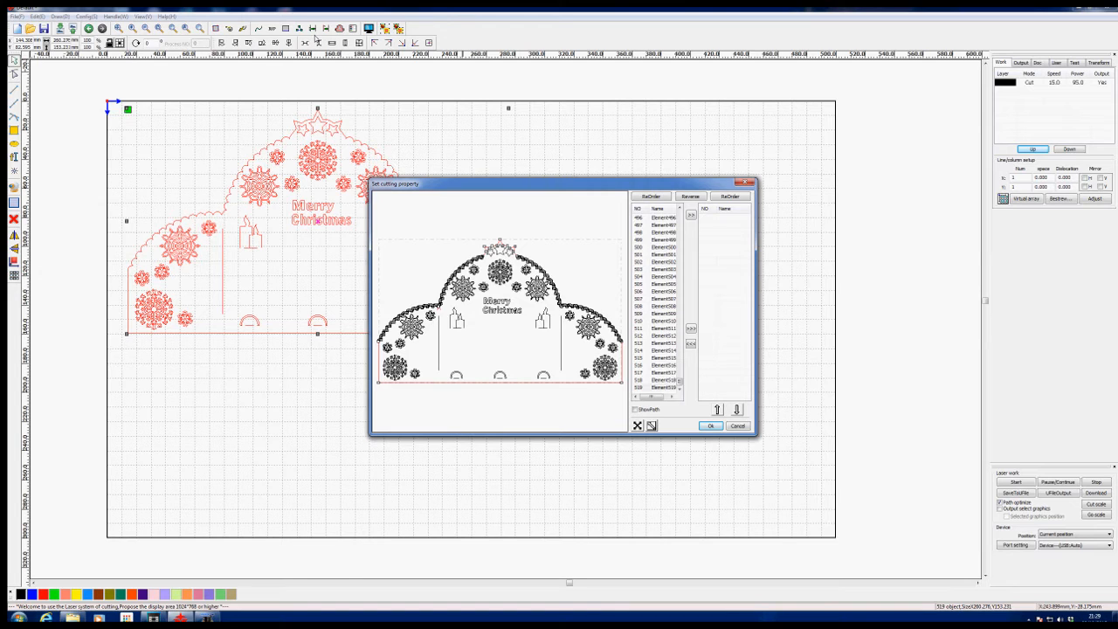
mouse_move(398, 116)
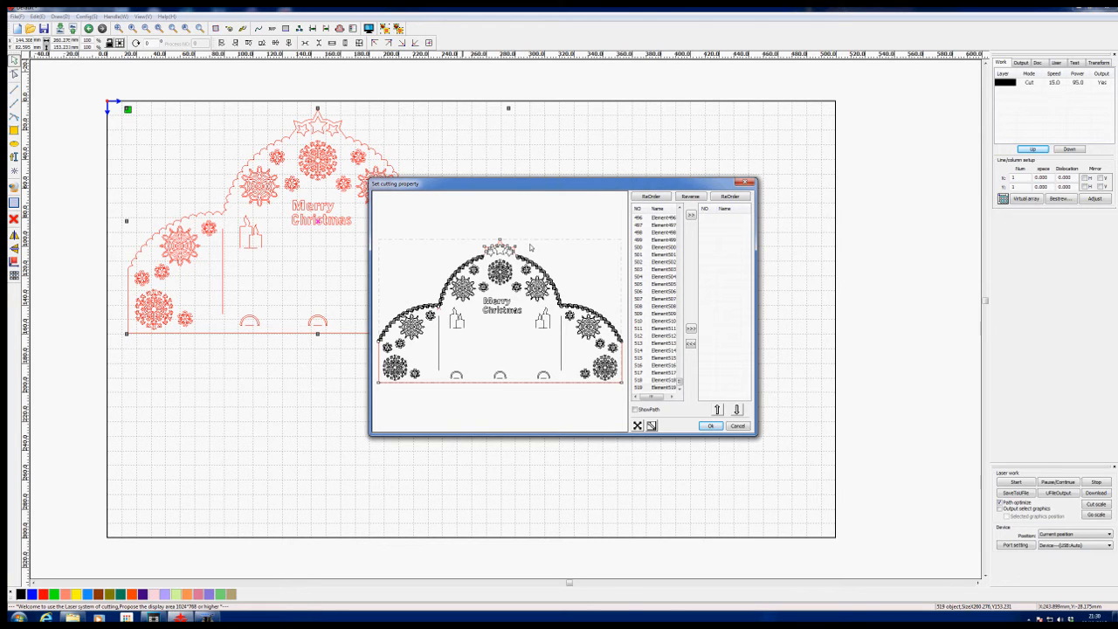
click(711, 425)
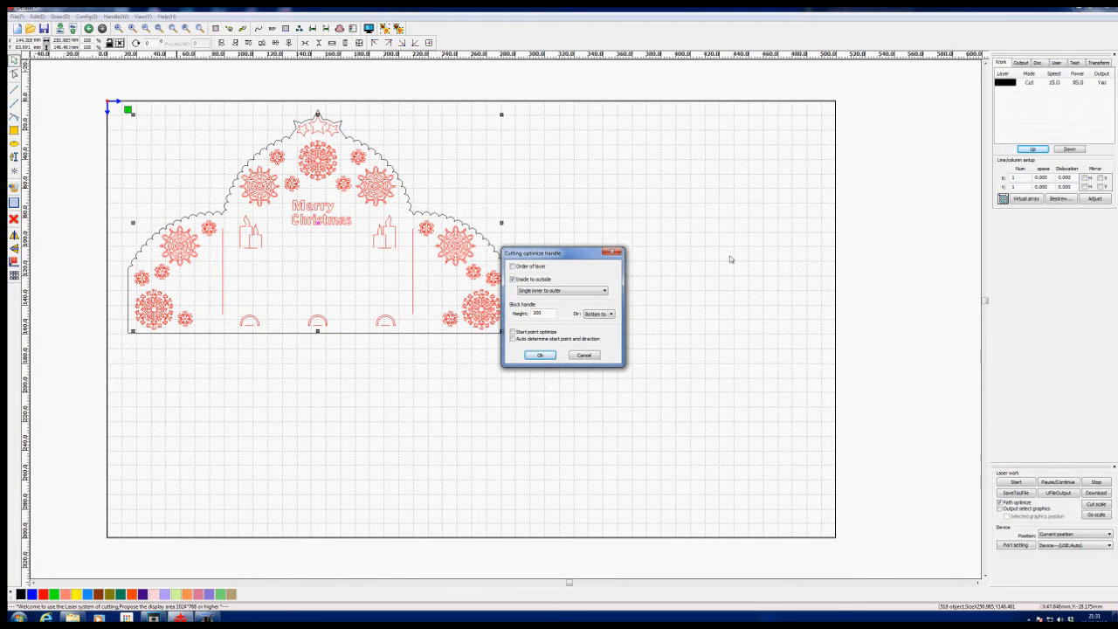
mouse_move(474, 413)
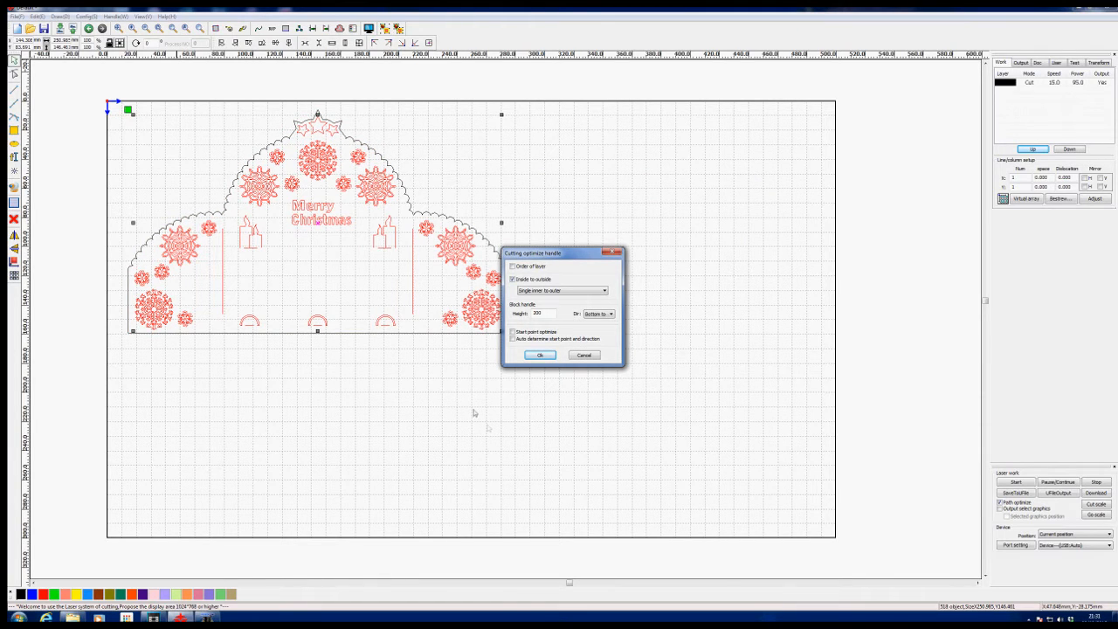
click(540, 355)
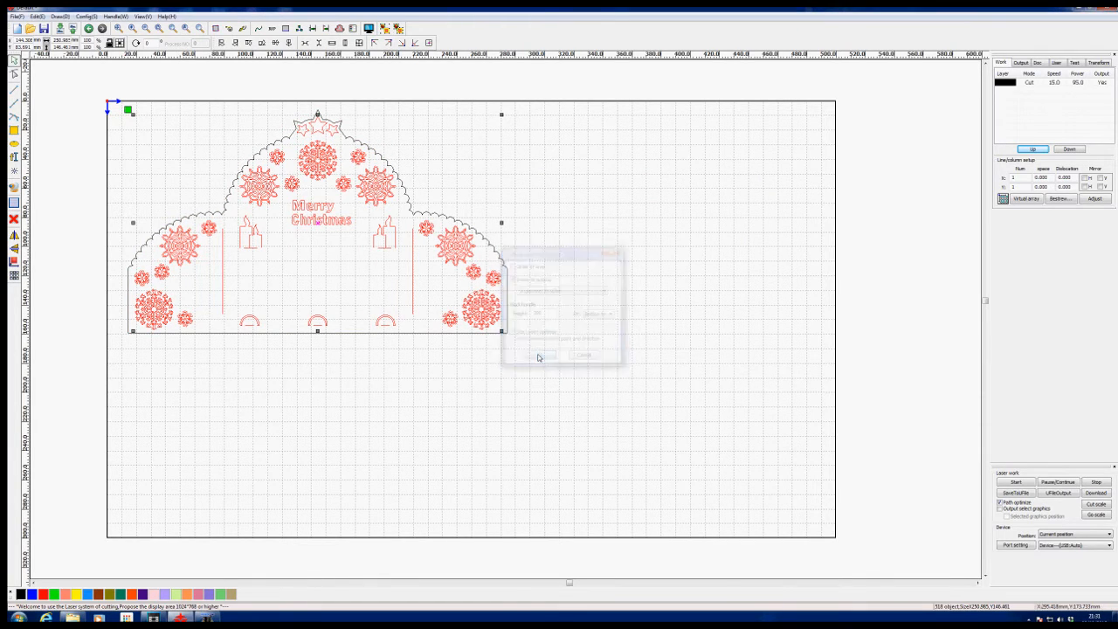